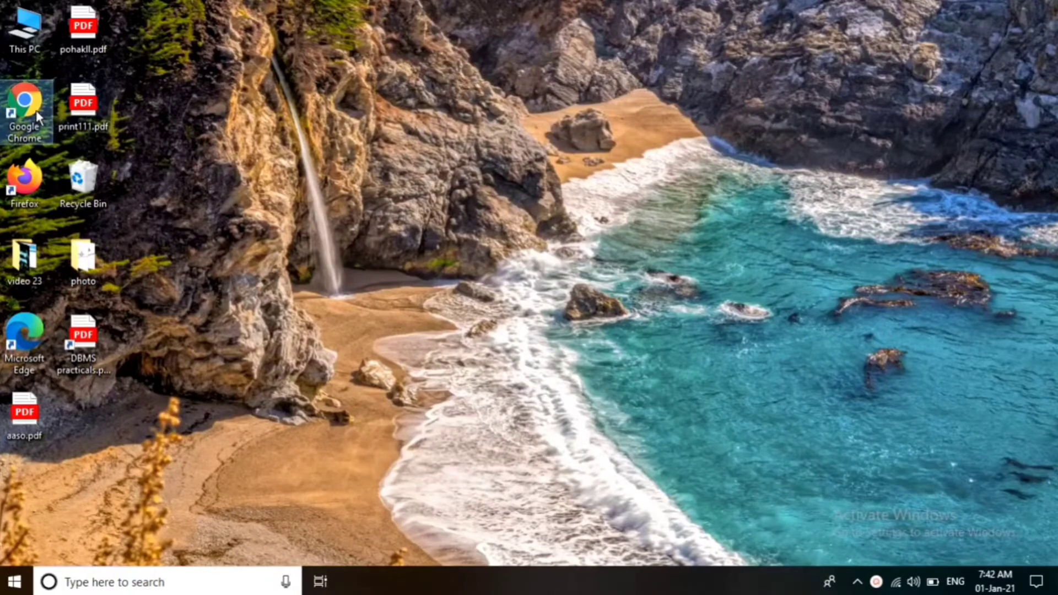
Launch Chrome from the desktop shortcut and search Google for 'Selenium'.
{"action": "double_click", "coordinate": [25, 111]}
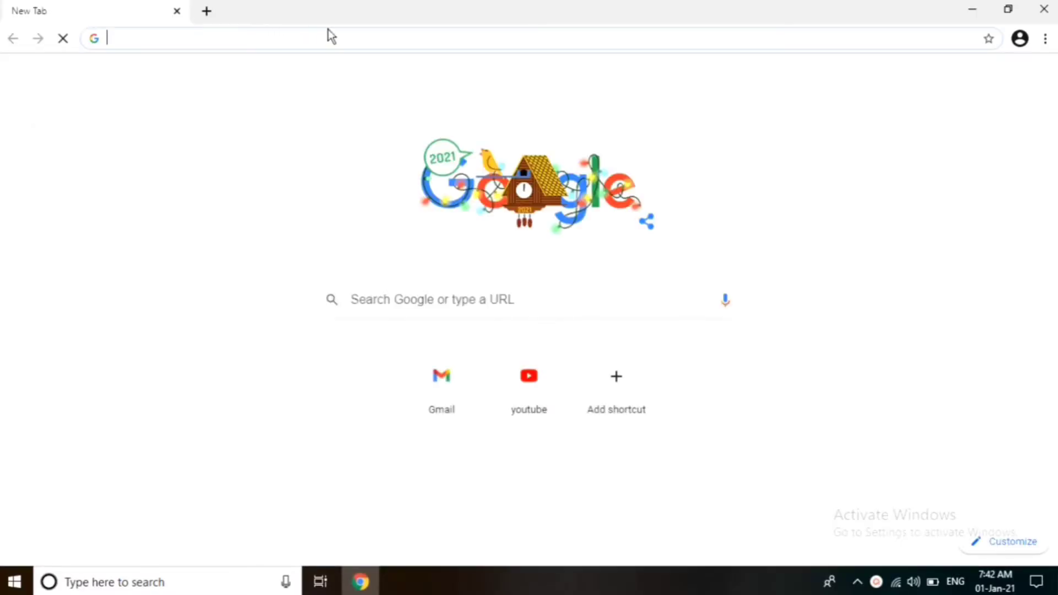
{"action": "type", "text": "Selenium&oq=SELENIUM&aqs=chrome.0.69i59j0i433l6j69i60.4783j0j7&sourceid=chrome&ie=UTF-8"}
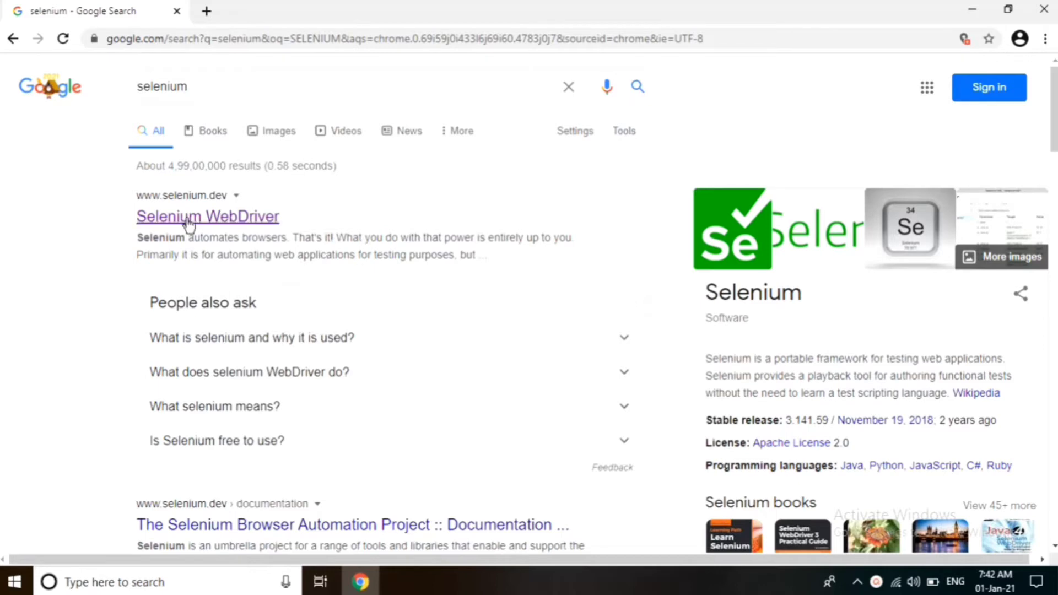
Go to the Selenium WebDriver result on selenium.dev and reach its Getting Started section.
{"action": "left_click", "coordinate": [207, 217]}
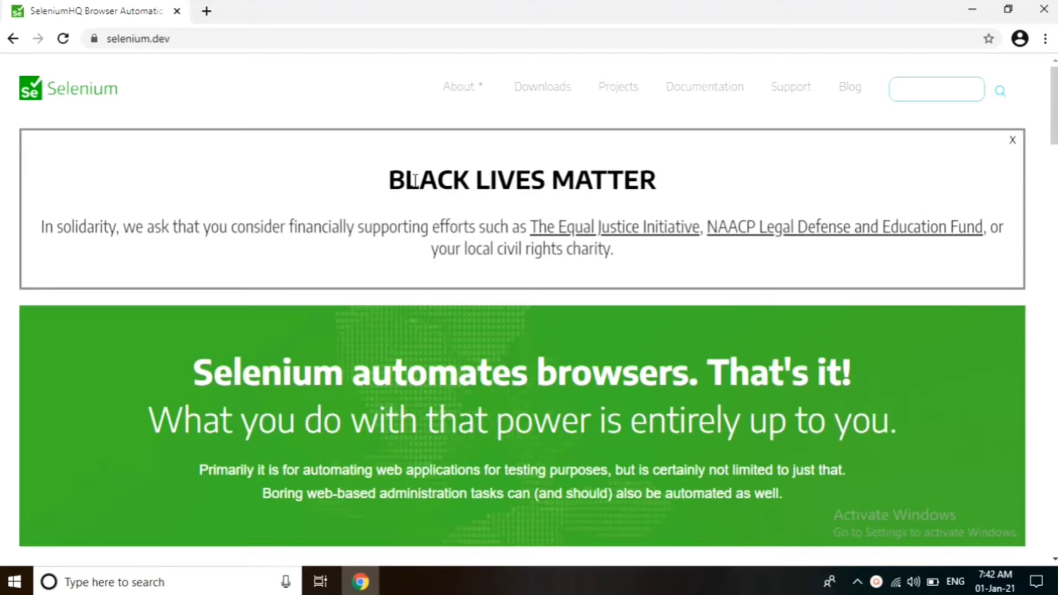
{"action": "scroll", "scroll_direction": "down", "scroll_amount": 3}
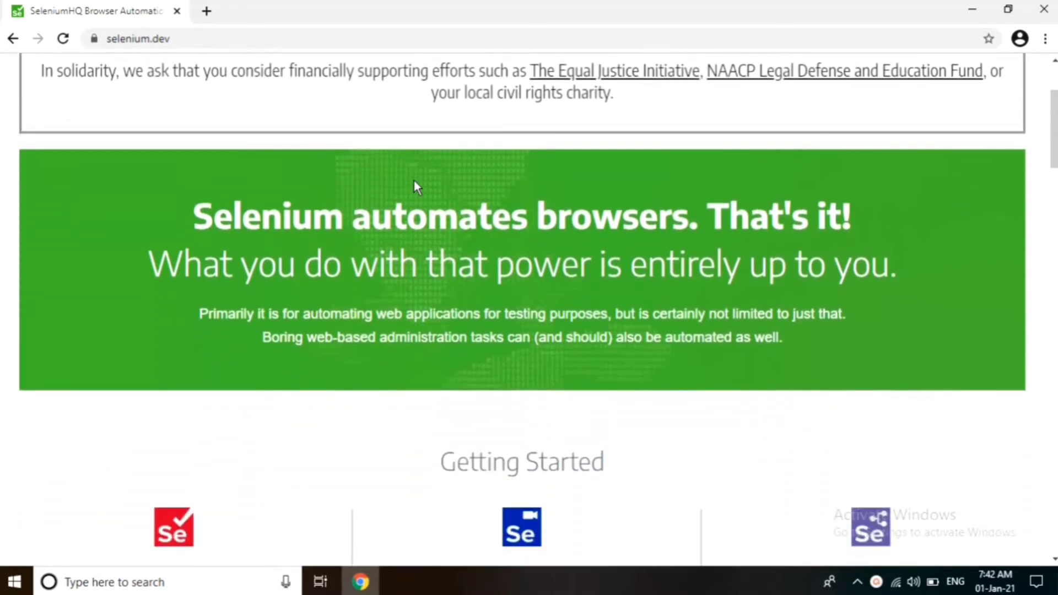
{"action": "scroll", "scroll_direction": "down", "scroll_amount": 3}
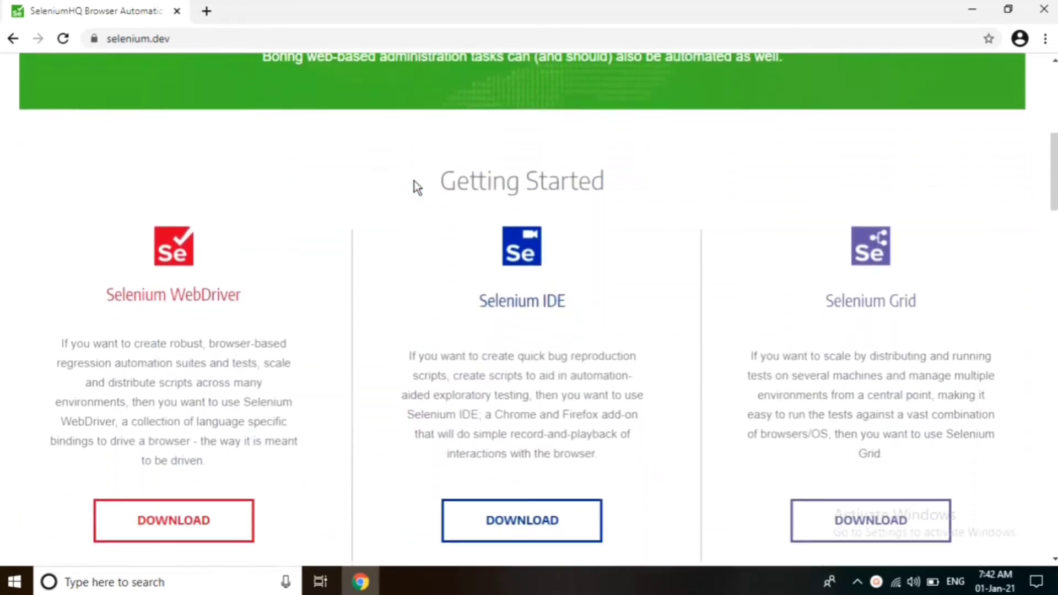
{"action": "scroll", "scroll_direction": "down", "scroll_amount": 3}
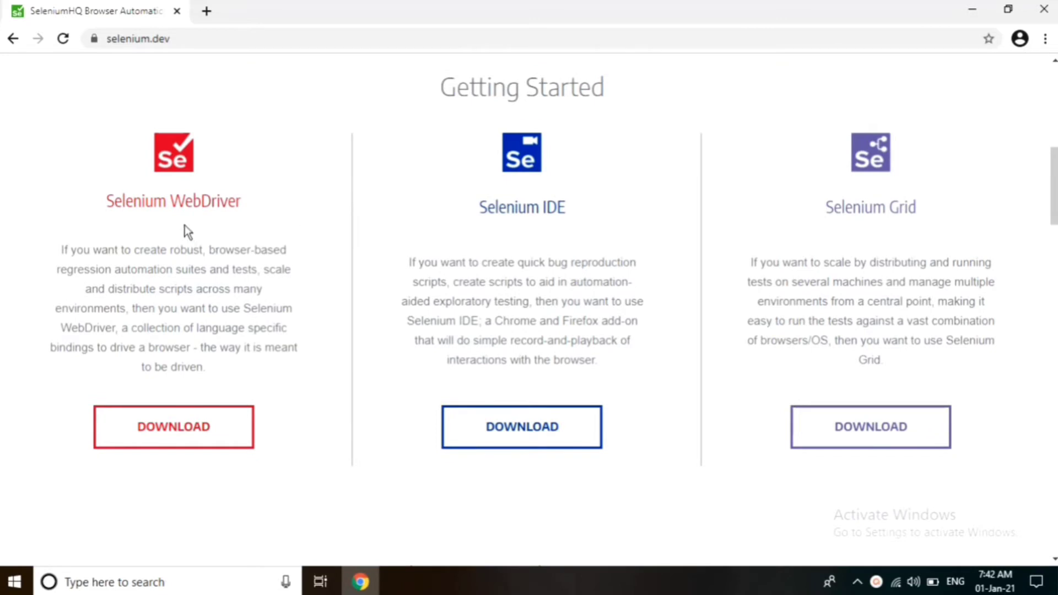
{"action": "mouse_move", "coordinate": [412, 238]}
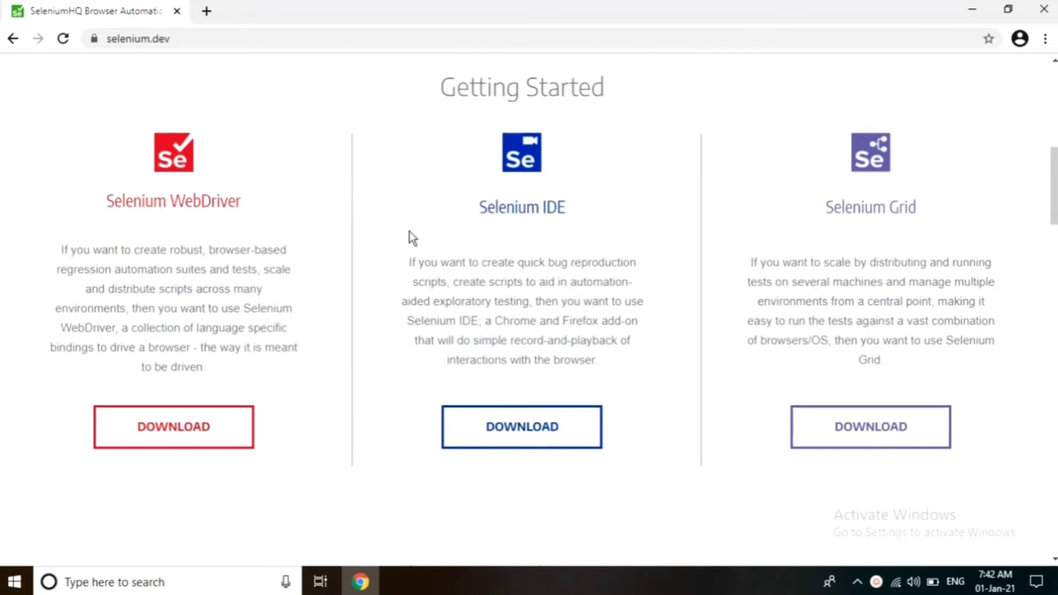
{"action": "mouse_move", "coordinate": [940, 218]}
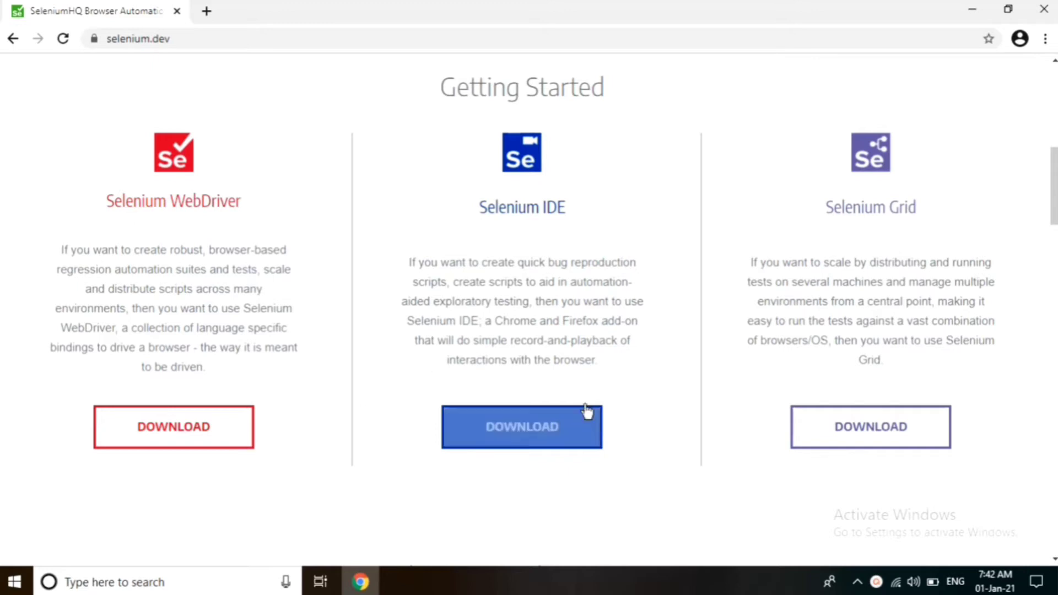
{"action": "mouse_move", "coordinate": [526, 191]}
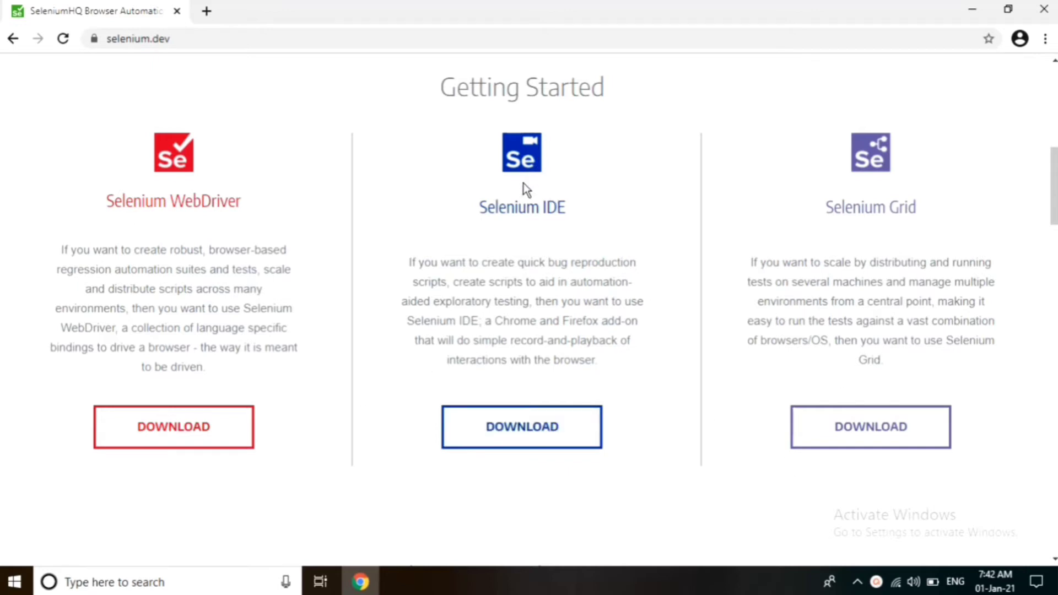
{"action": "mouse_move", "coordinate": [522, 426]}
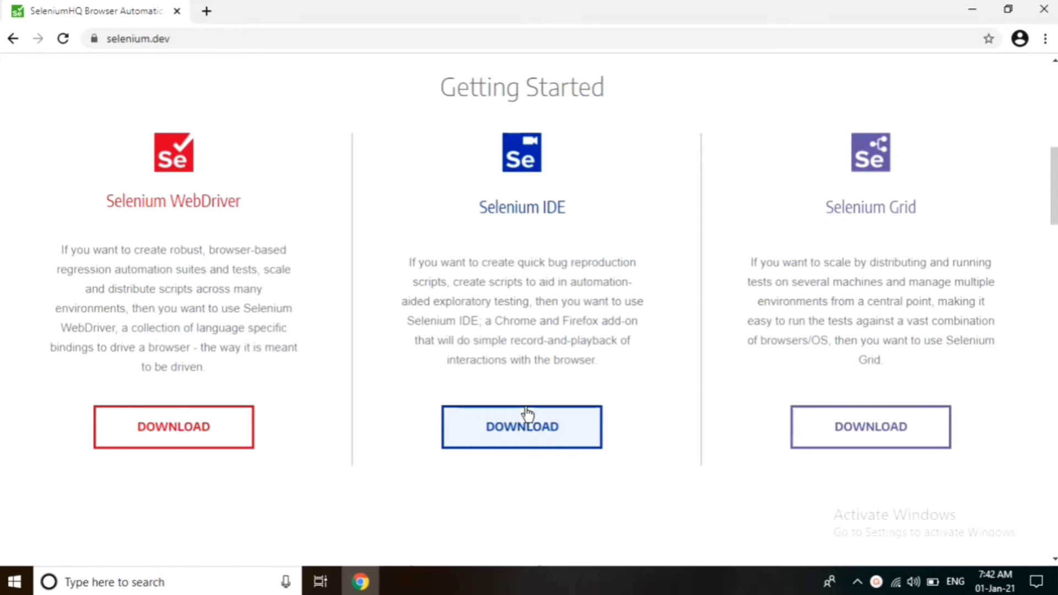
Go to the selenium.dev downloads page and reach the Selenium IDE section with the 'for Chrome' link.
{"action": "left_click", "coordinate": [522, 427]}
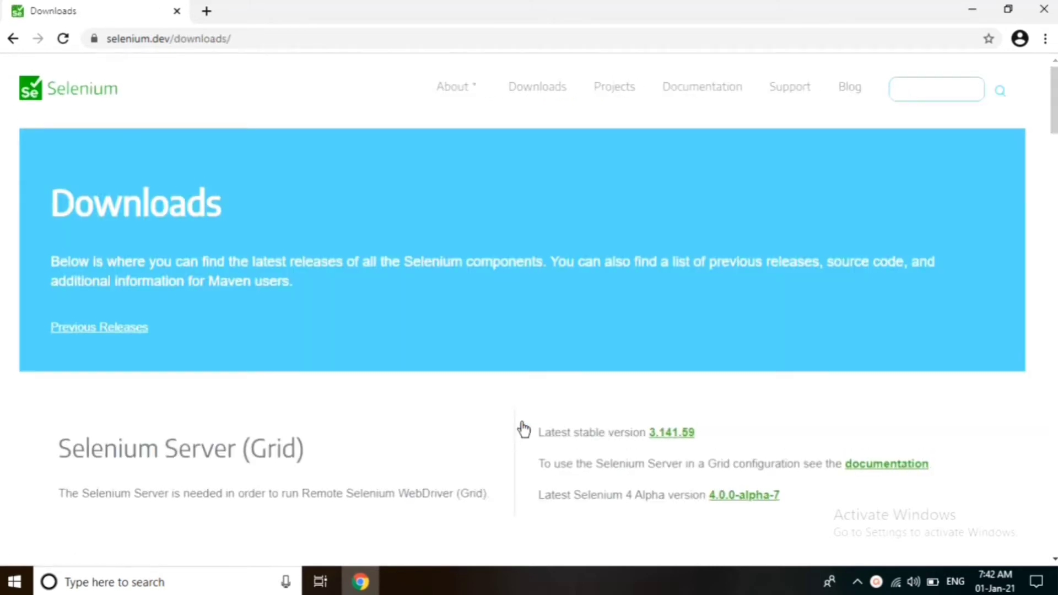
{"action": "mouse_move", "coordinate": [591, 314]}
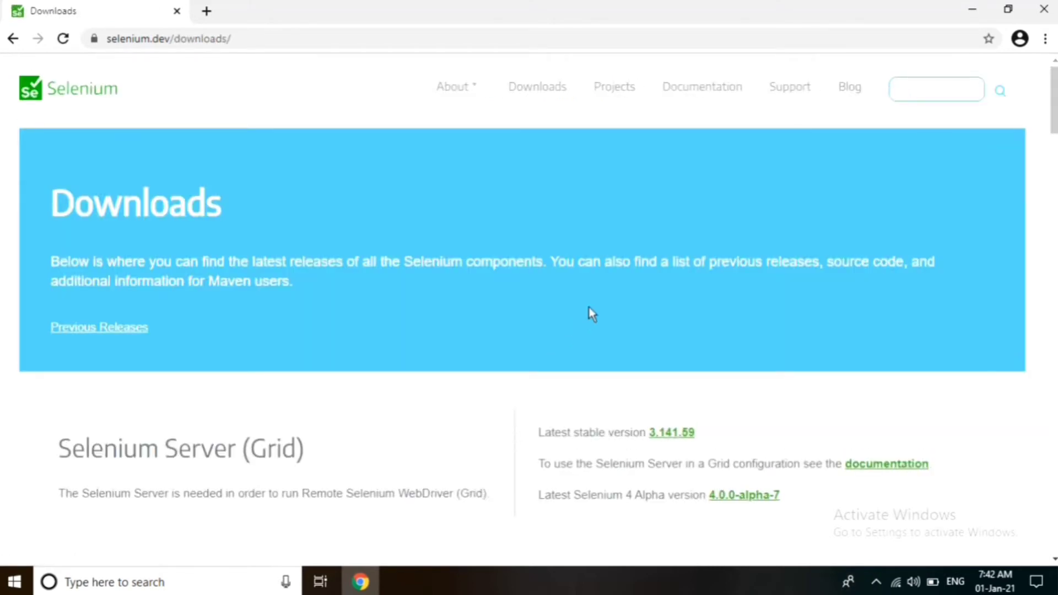
{"action": "scroll", "scroll_direction": "down", "scroll_amount": 3}
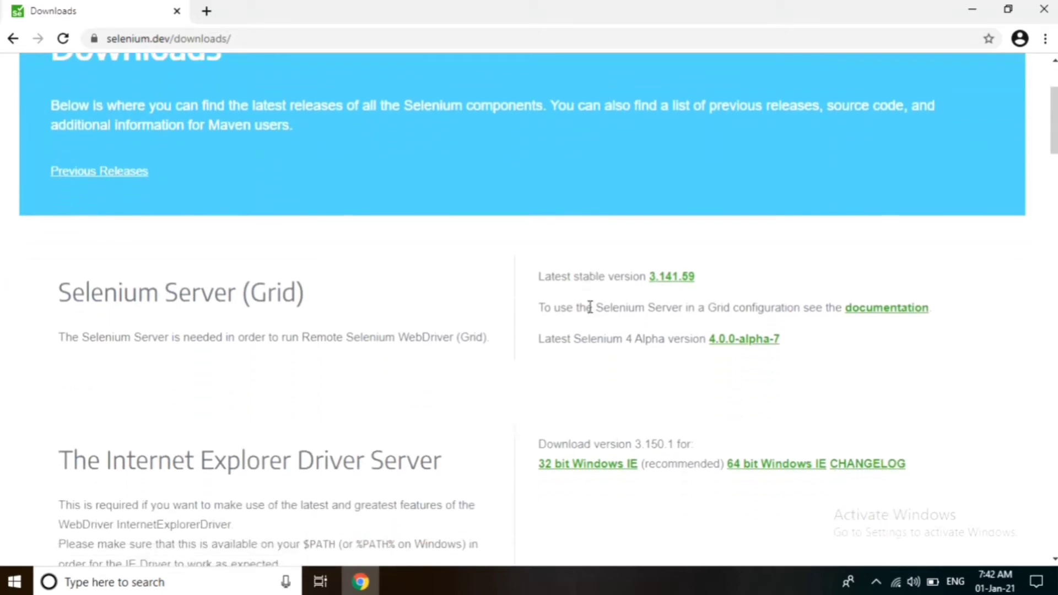
{"action": "scroll", "scroll_direction": "down", "scroll_amount": 3}
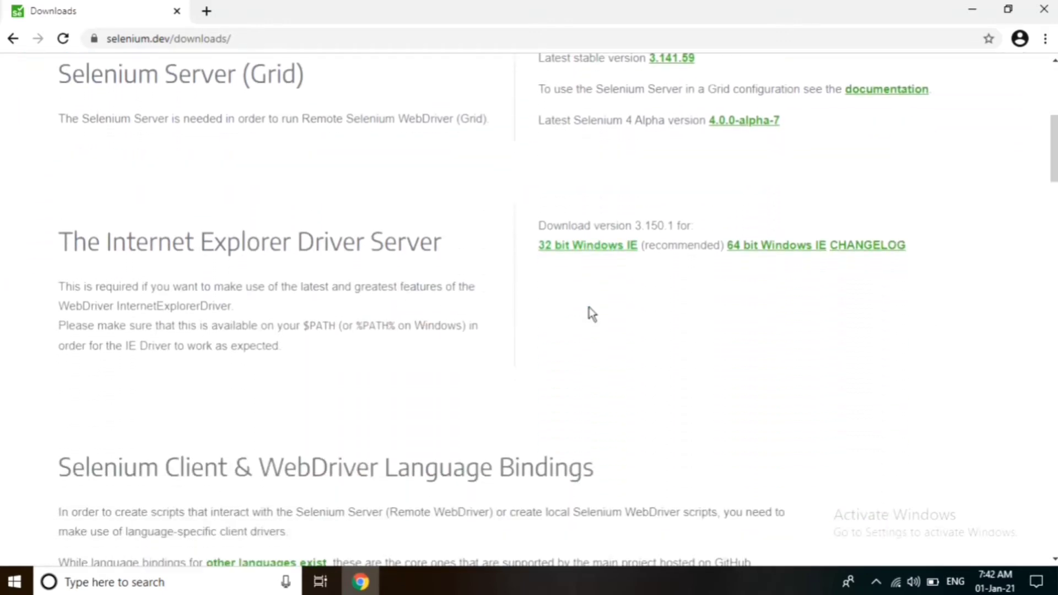
{"action": "scroll", "scroll_direction": "down", "scroll_amount": 3}
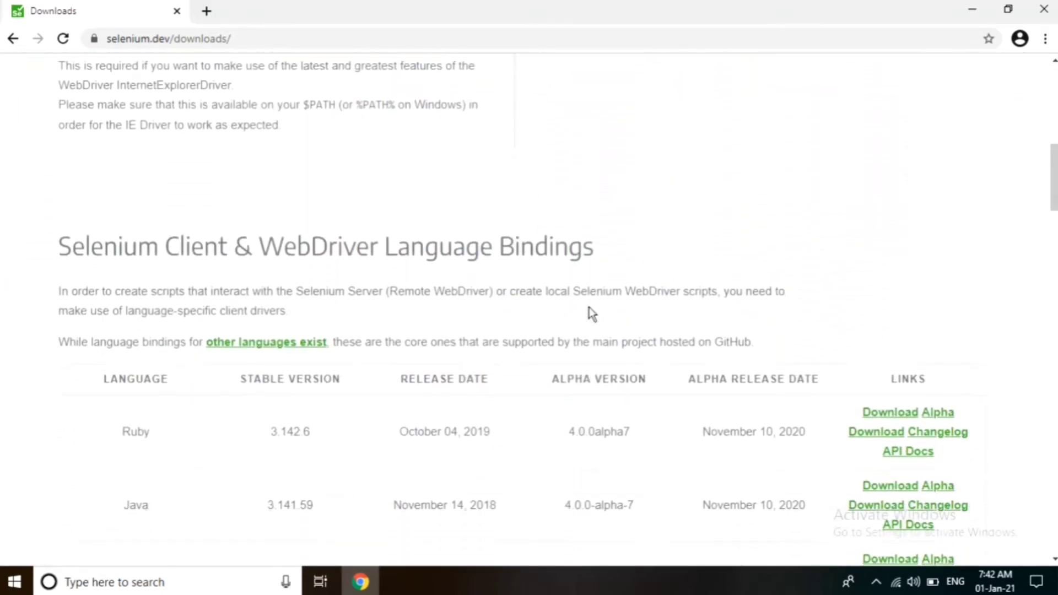
{"action": "scroll", "scroll_direction": "down", "scroll_amount": 3}
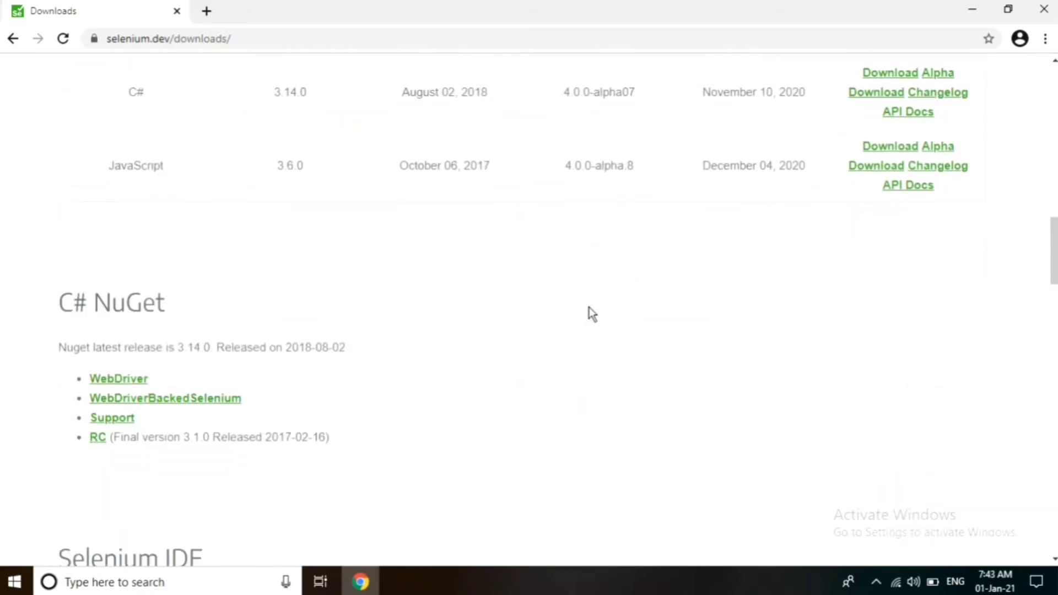
{"action": "scroll", "scroll_direction": "down", "scroll_amount": 3}
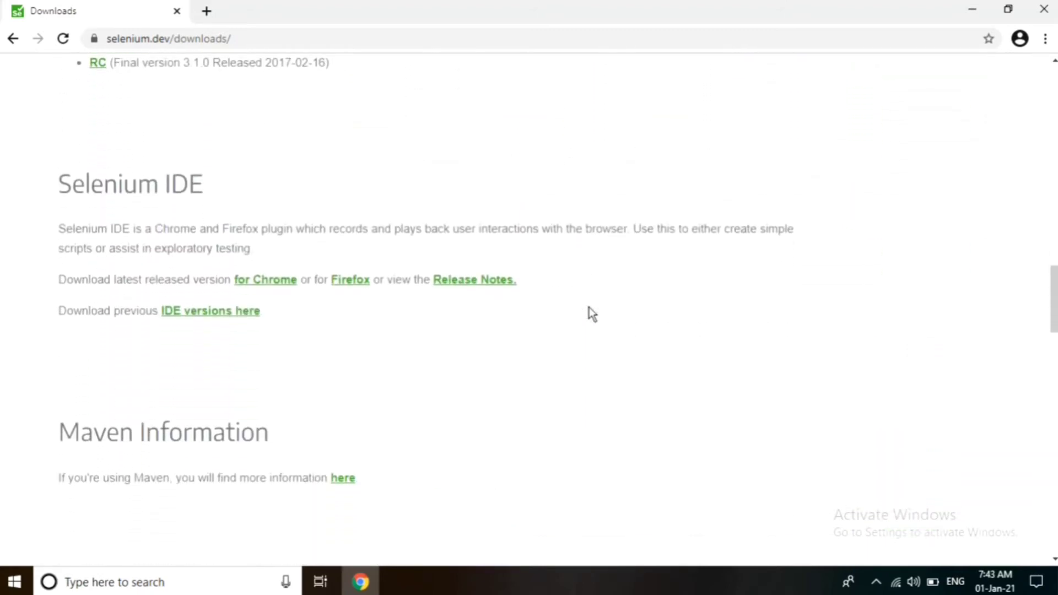
{"action": "mouse_move", "coordinate": [299, 295]}
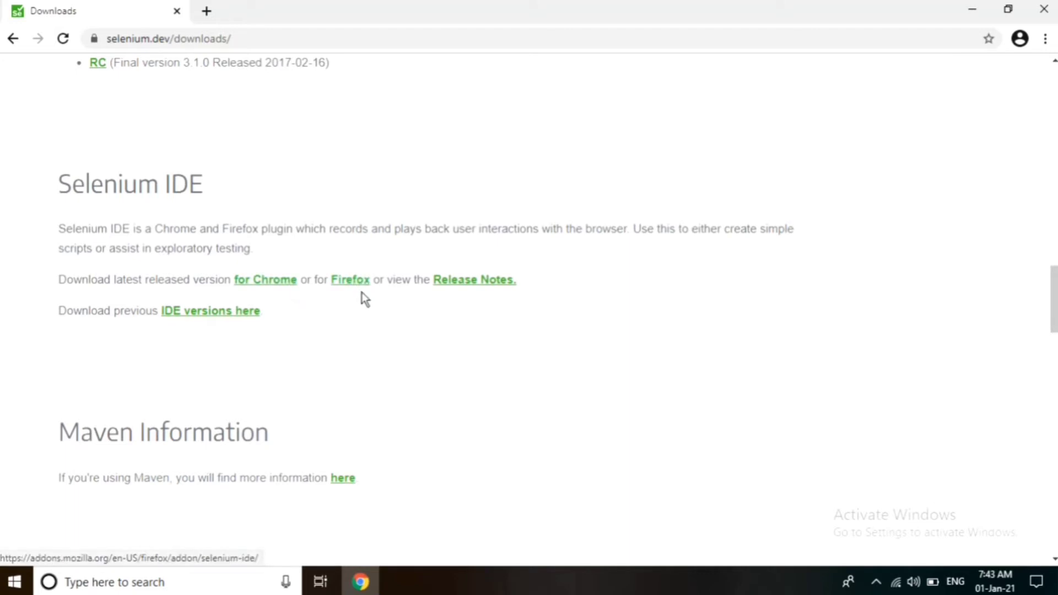
{"action": "mouse_move", "coordinate": [265, 279]}
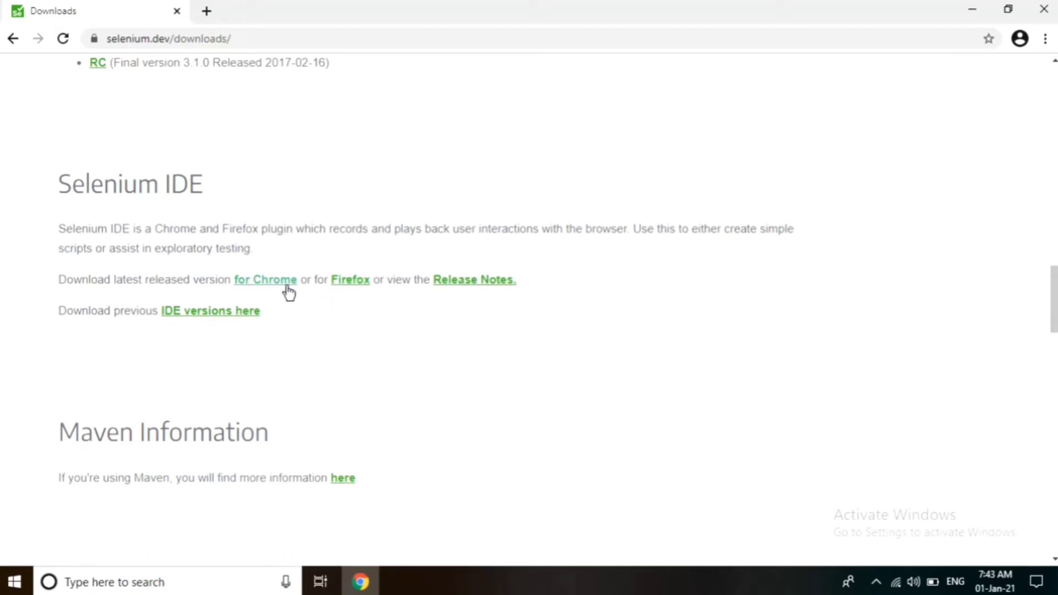
Follow 'for Chrome' to the Web Store listing and add Selenium IDE to Chrome.
{"action": "left_click", "coordinate": [265, 279]}
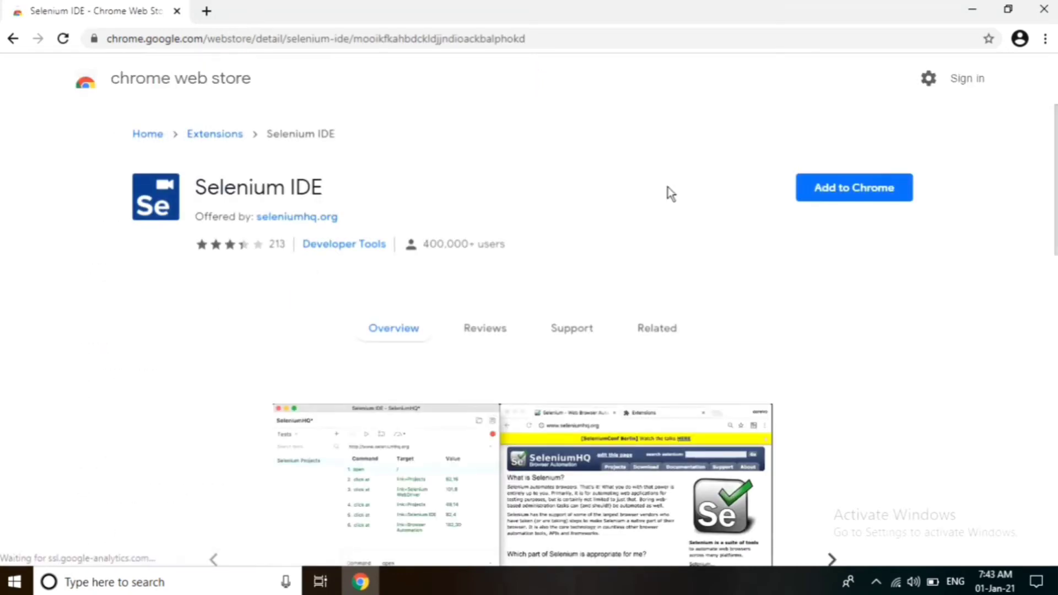
{"action": "left_click", "coordinate": [853, 187]}
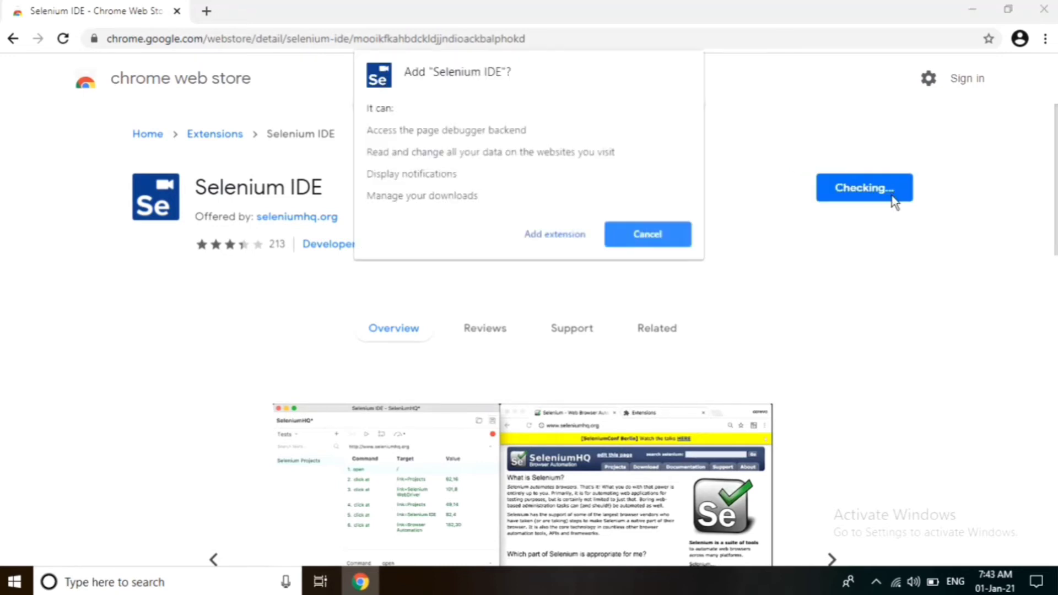
{"action": "mouse_move", "coordinate": [555, 246]}
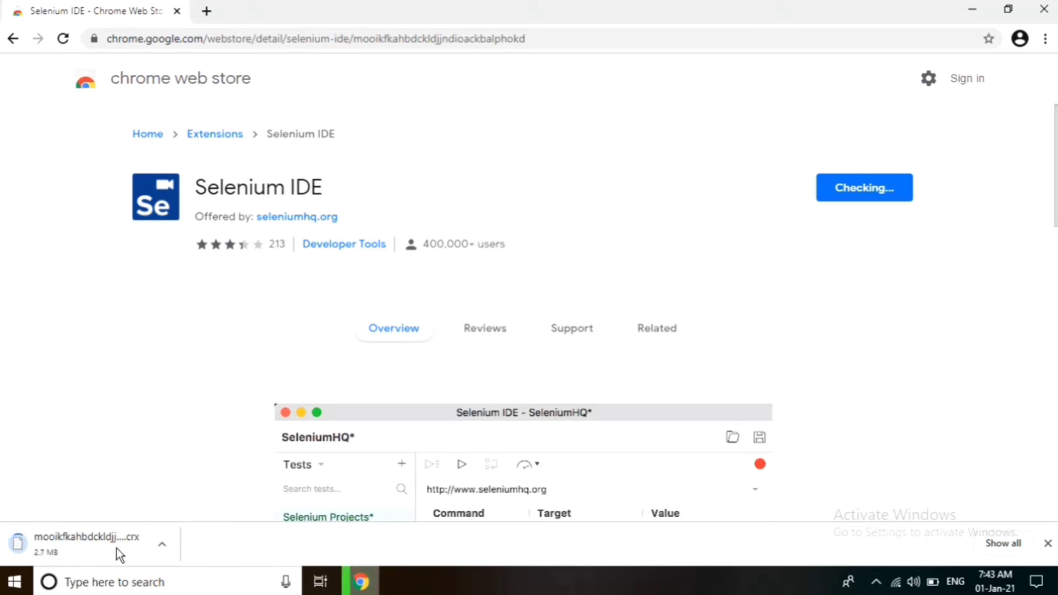
{"action": "mouse_move", "coordinate": [929, 272]}
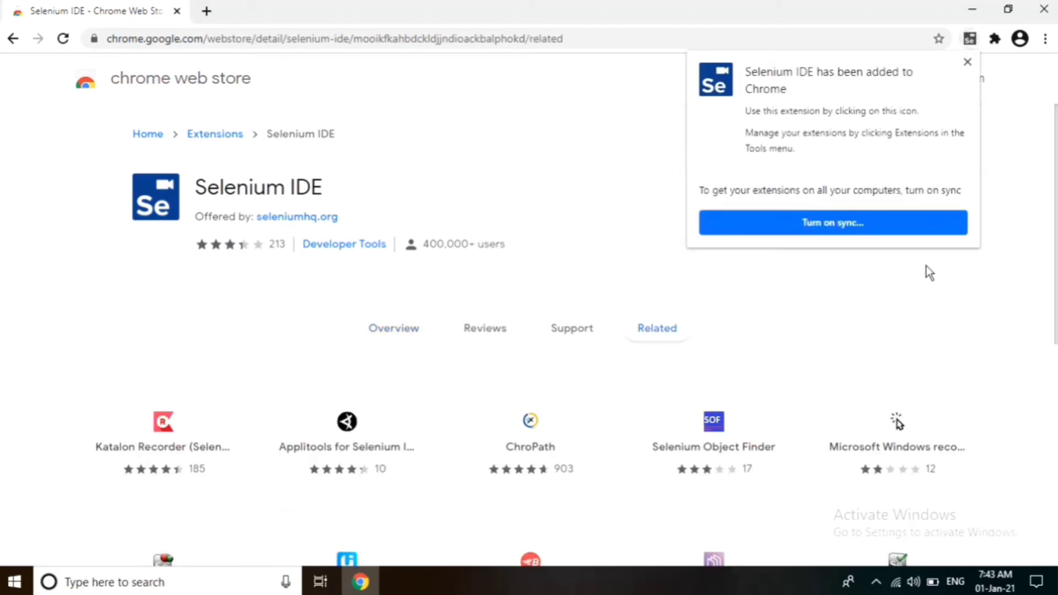
{"action": "mouse_move", "coordinate": [877, 122]}
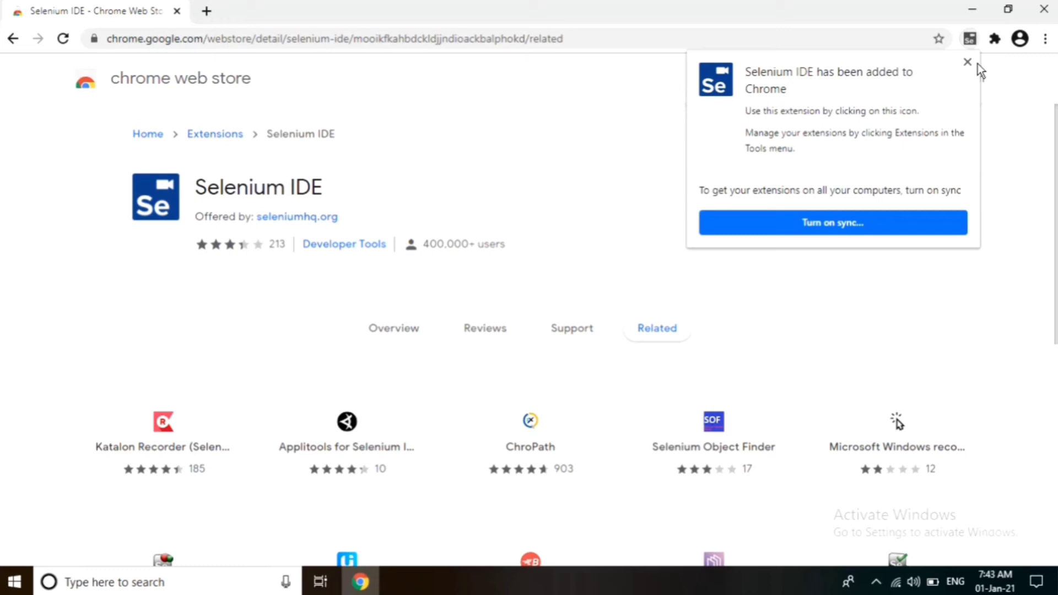
{"action": "mouse_move", "coordinate": [969, 61]}
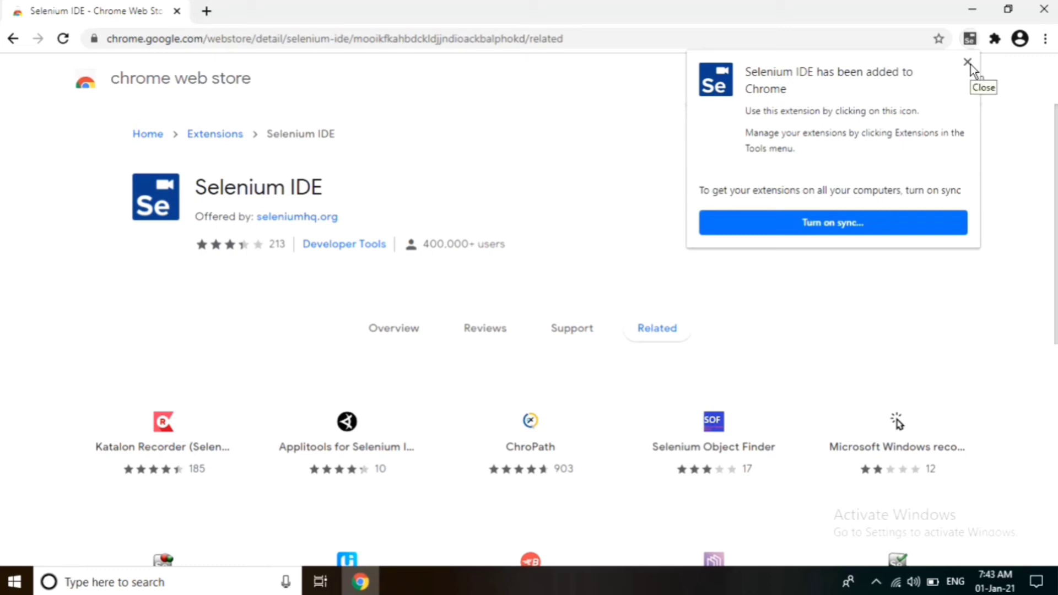
Dismiss the 'Selenium IDE has been added' notice and show the installed extensions list.
{"action": "left_click", "coordinate": [969, 63]}
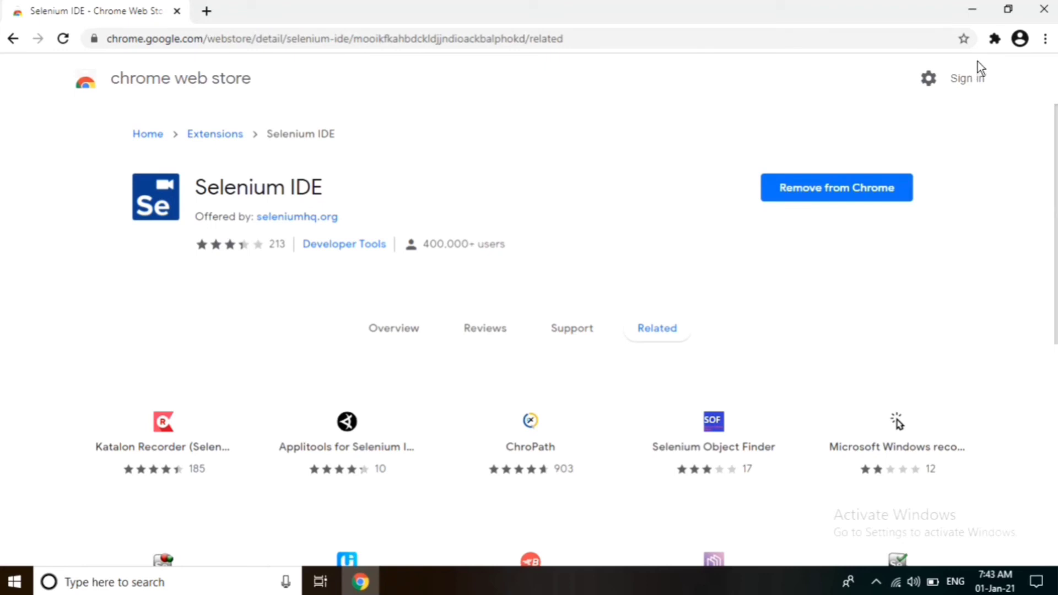
{"action": "left_click", "coordinate": [993, 39]}
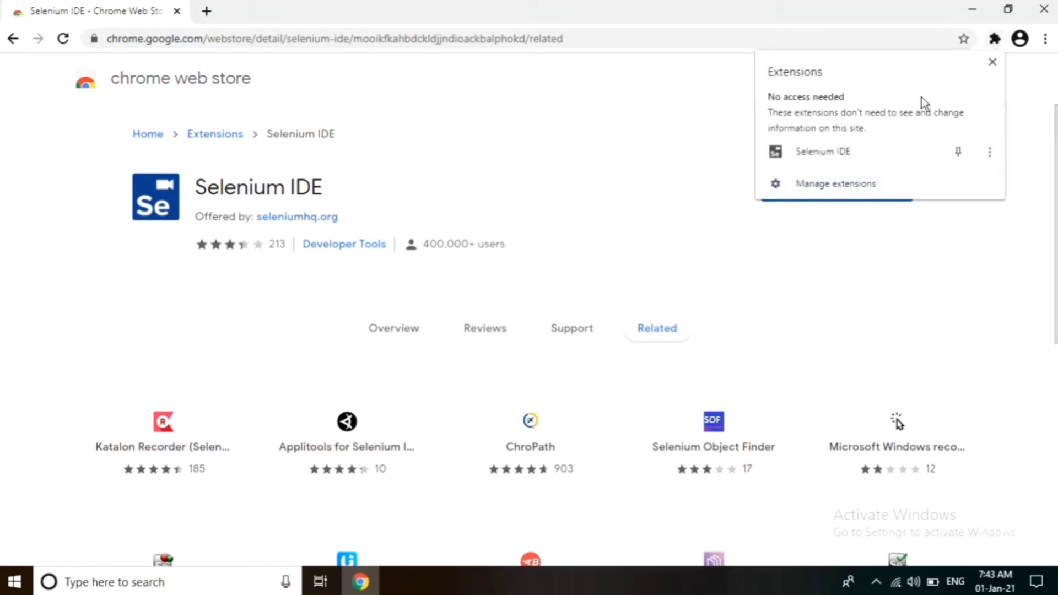
{"action": "mouse_move", "coordinate": [866, 152]}
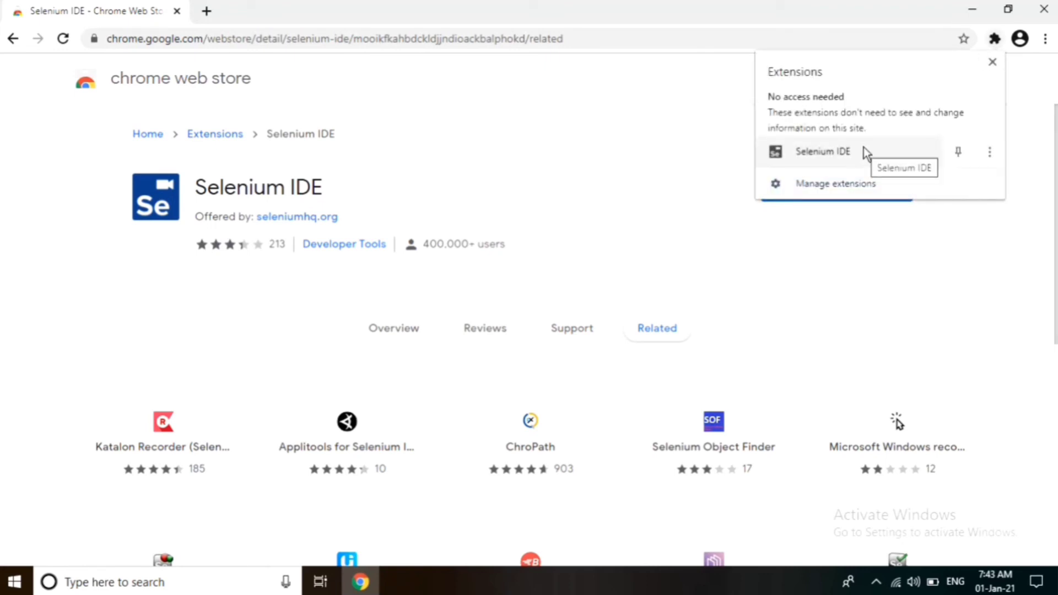
Launch Selenium IDE from the Extensions menu so its Welcome dialog appears.
{"action": "left_click", "coordinate": [822, 151]}
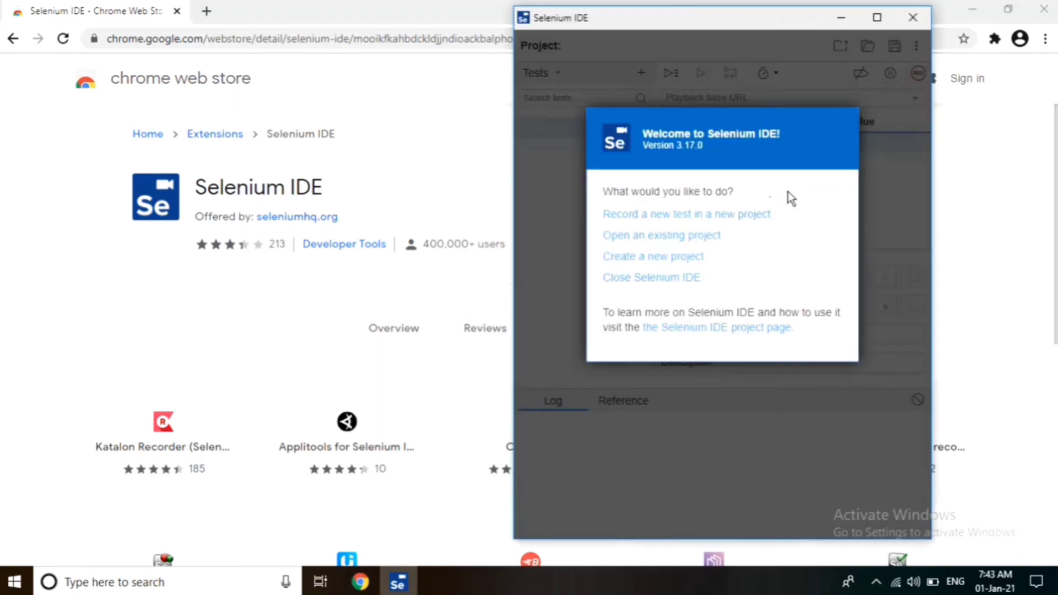
{"action": "mouse_move", "coordinate": [608, 345]}
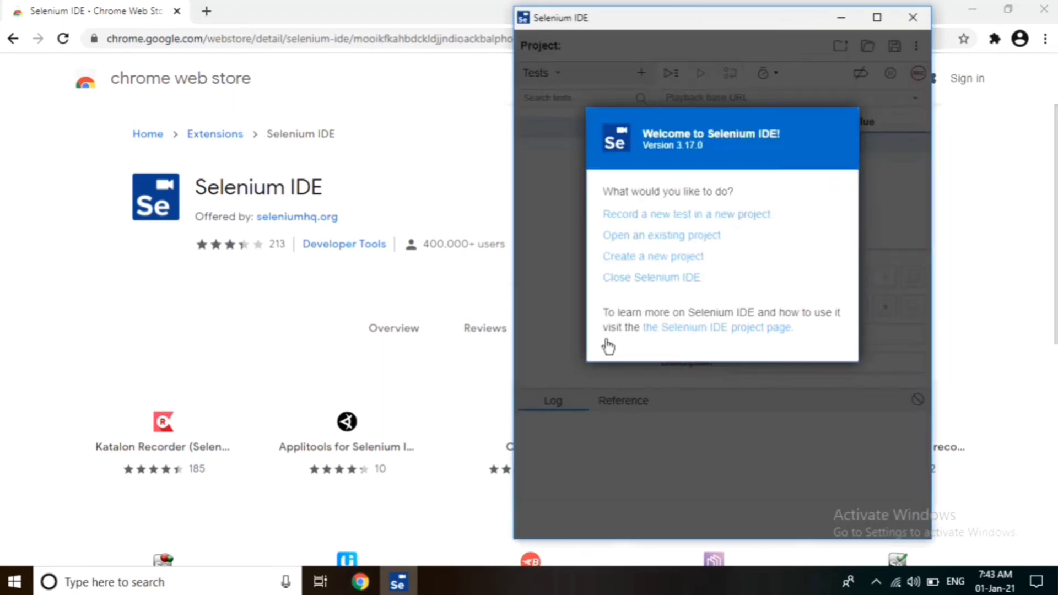
{"action": "mouse_move", "coordinate": [619, 255]}
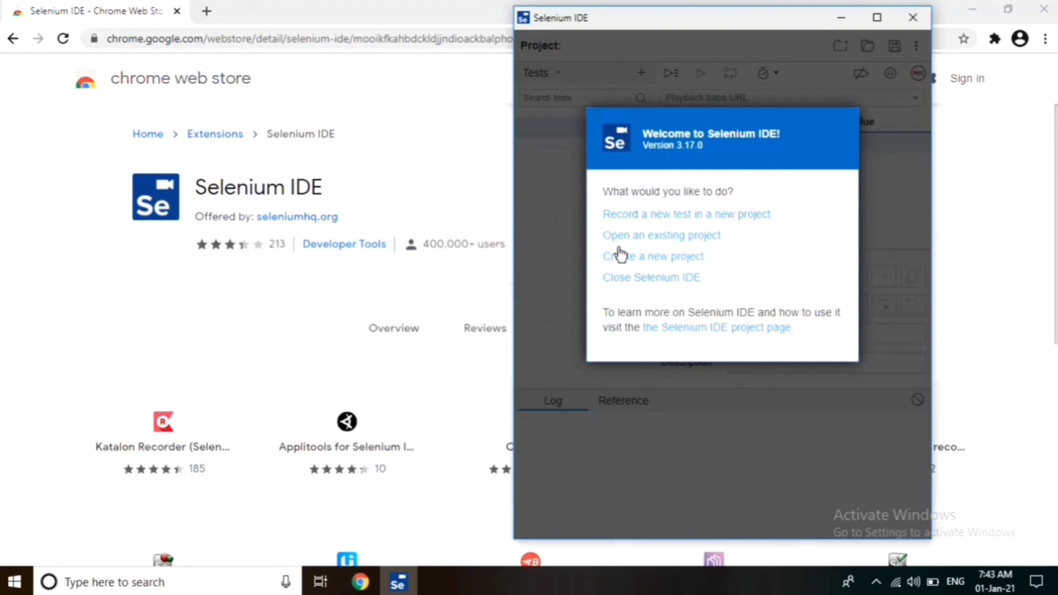
{"action": "mouse_move", "coordinate": [865, 156]}
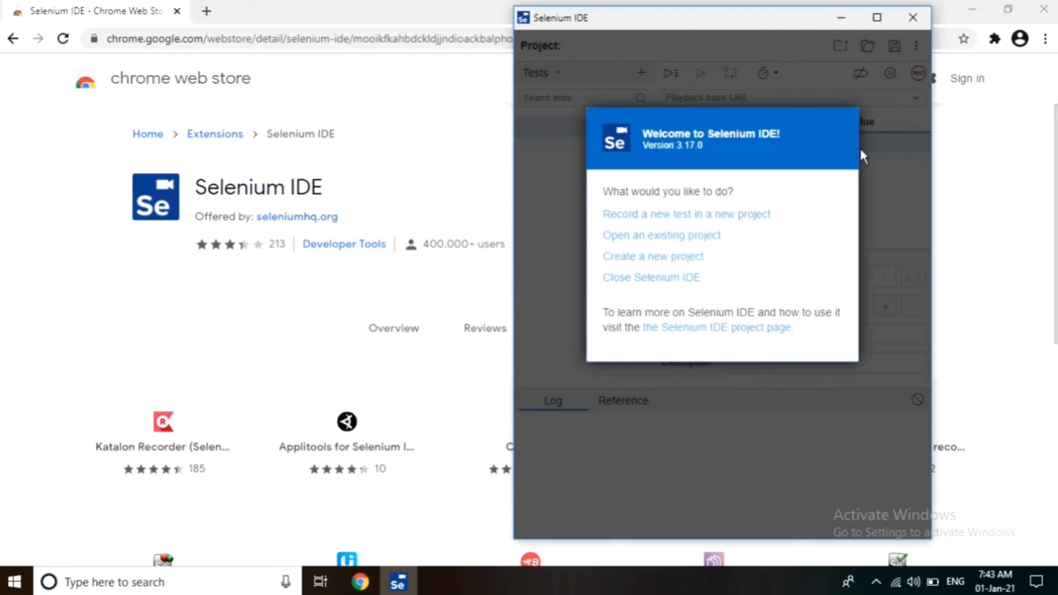
{"action": "mouse_move", "coordinate": [813, 220]}
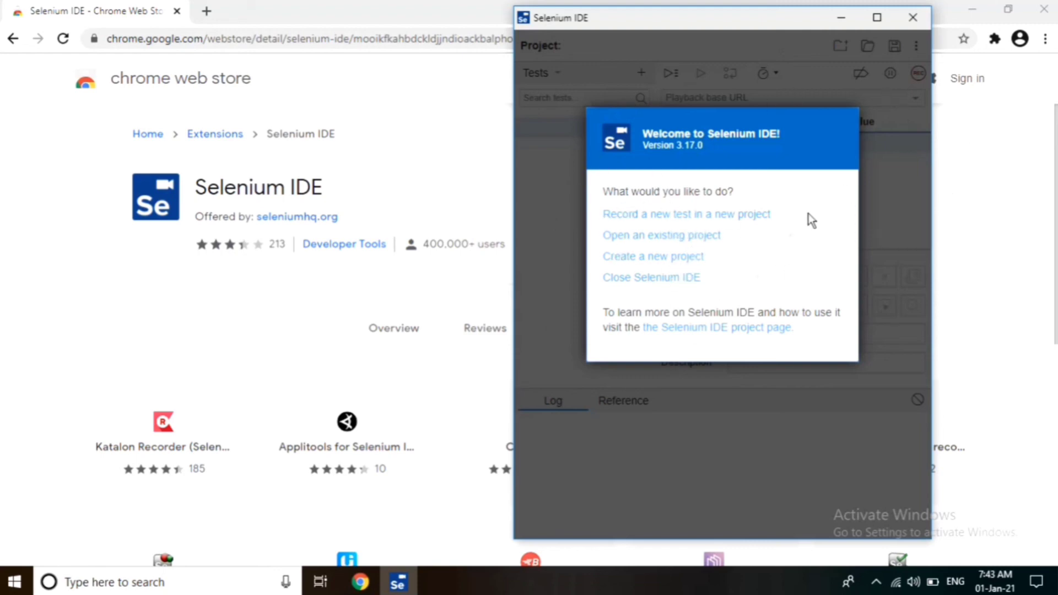
{"action": "mouse_move", "coordinate": [678, 230]}
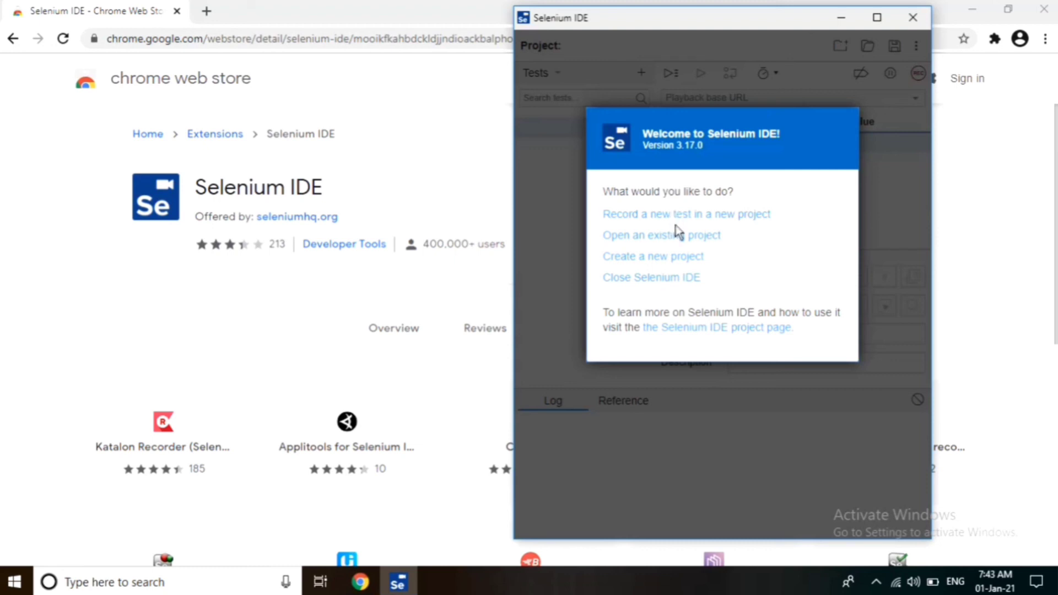
{"action": "mouse_move", "coordinate": [664, 257]}
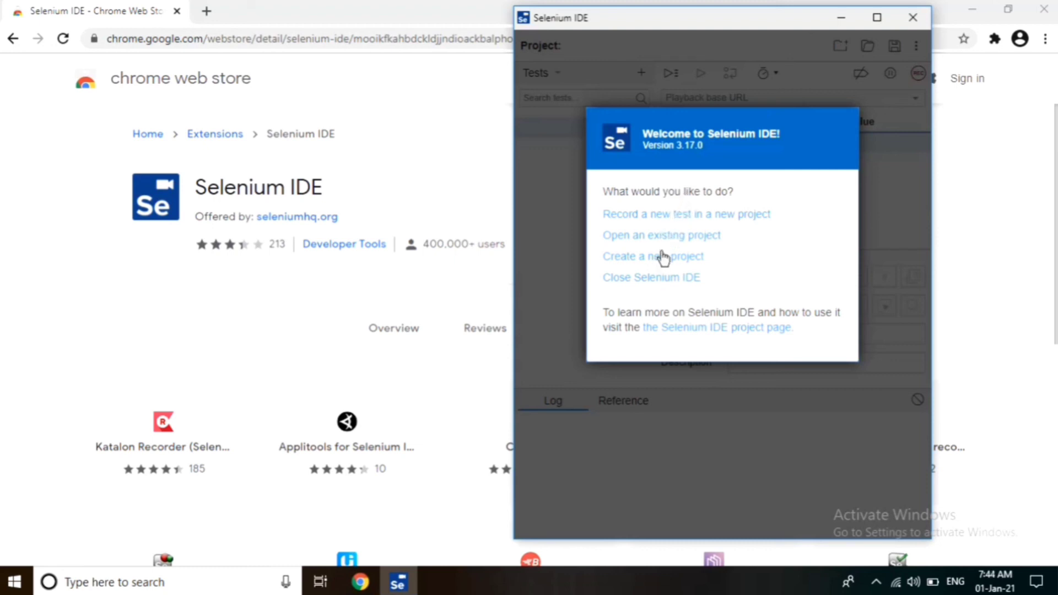